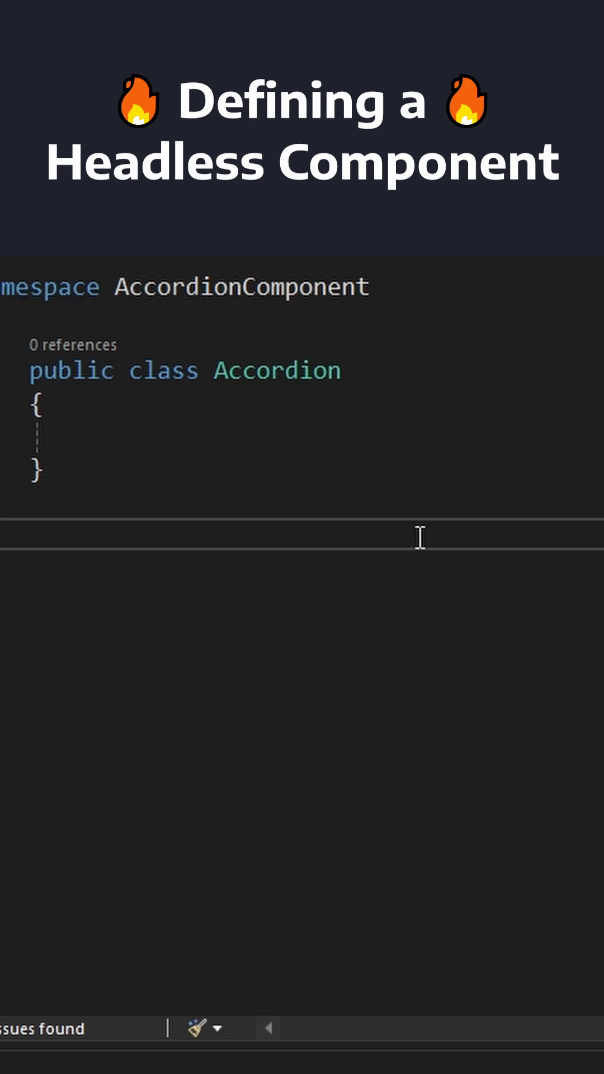
type(": TemplatedView")
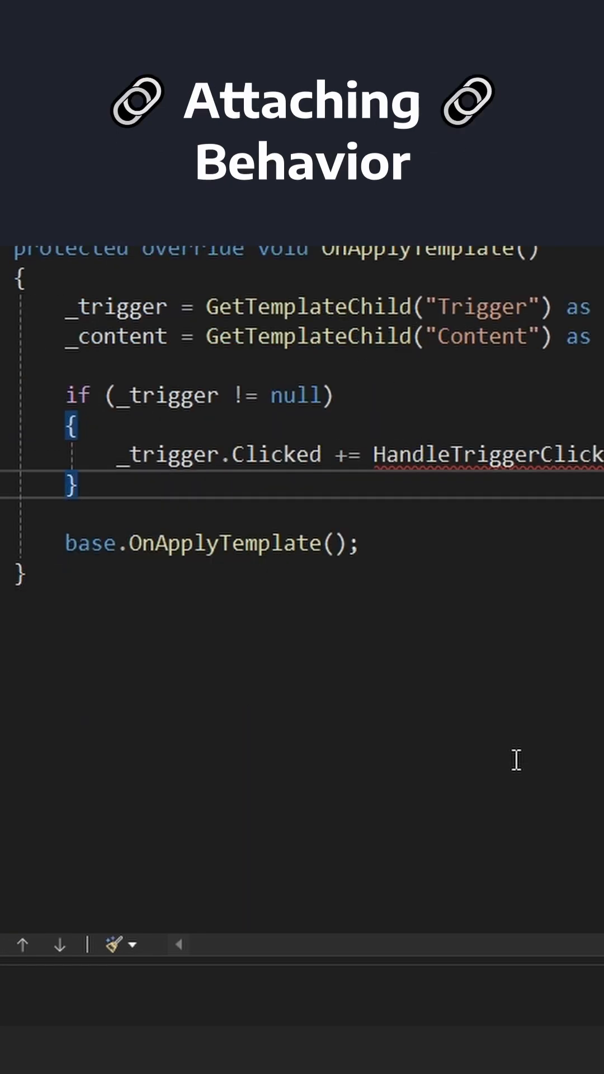
scroll("down", 3)
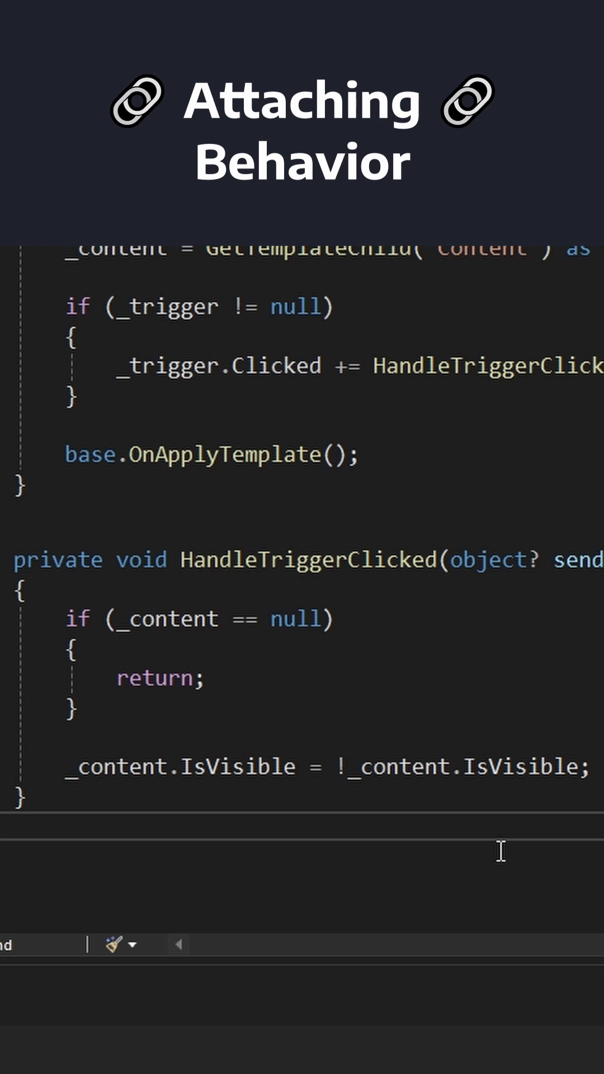